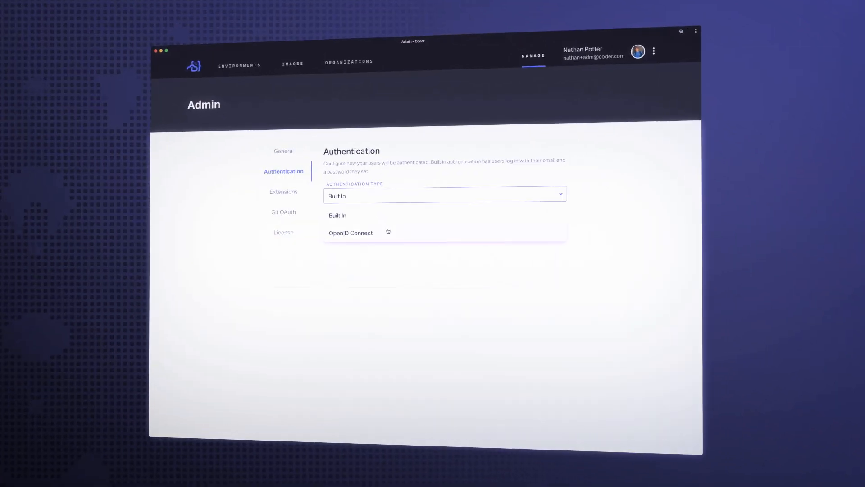
Set the Authentication Type to OpenID Connect instead of built-in logins
{"action": "left_click", "coordinate": [350, 233]}
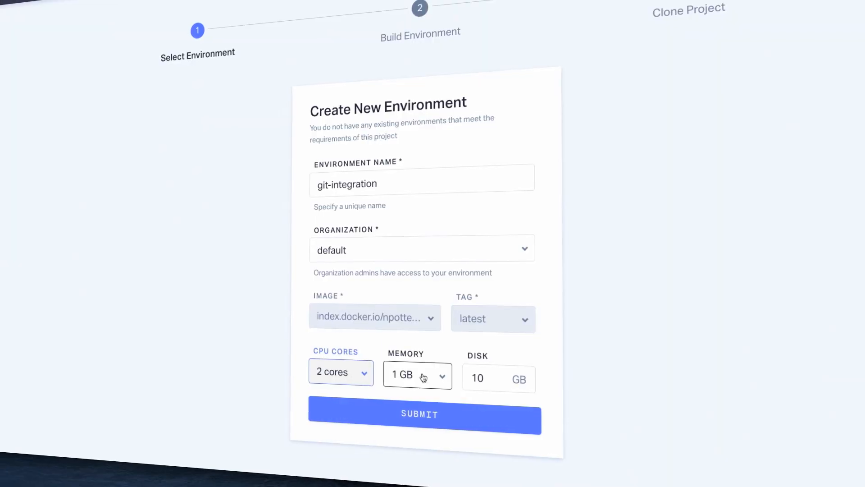
Adjust the memory allocation for the git-integration environment
{"action": "left_click", "coordinate": [424, 414]}
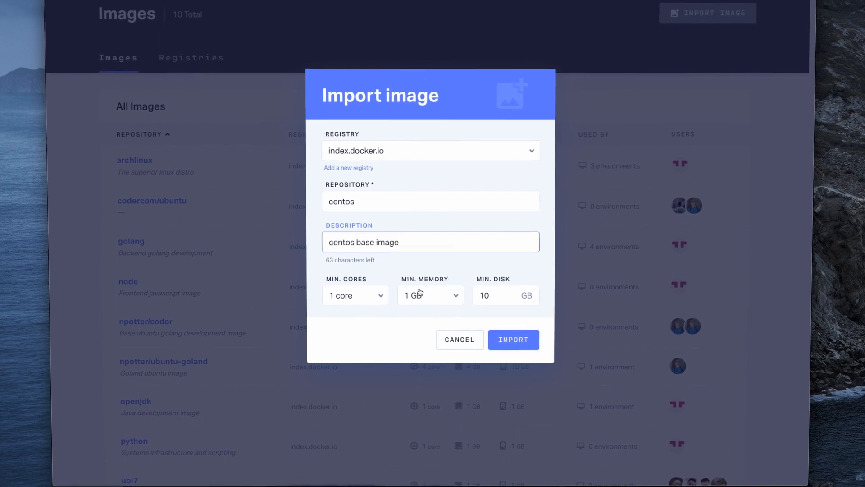
Import the centos image from index.docker.io with 2 GB minimum memory
{"action": "left_click", "coordinate": [513, 340]}
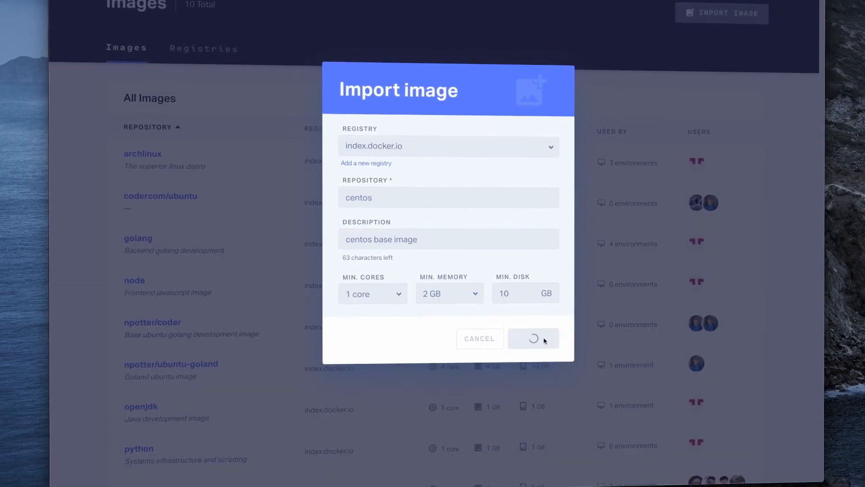
{"action": "left_click", "coordinate": [533, 337]}
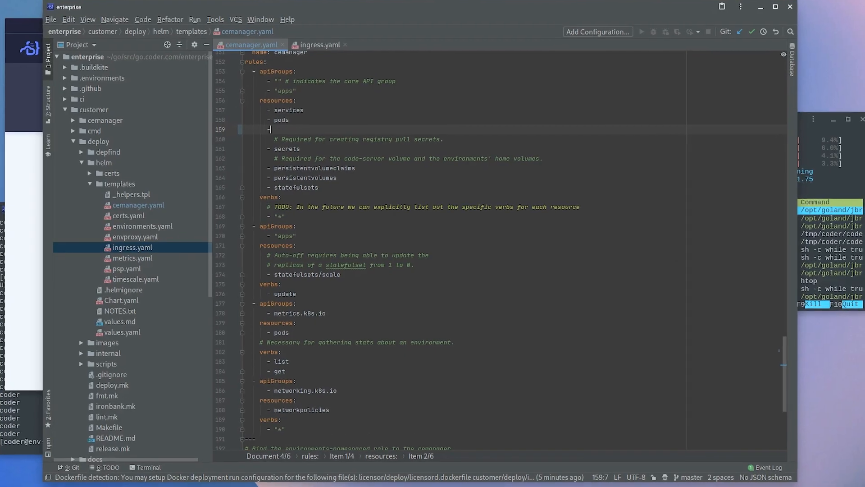
Add '- pods/exec' under resources in cemanager.yaml and return to Coder's audit log
{"action": "type", "text": "pods/exec"}
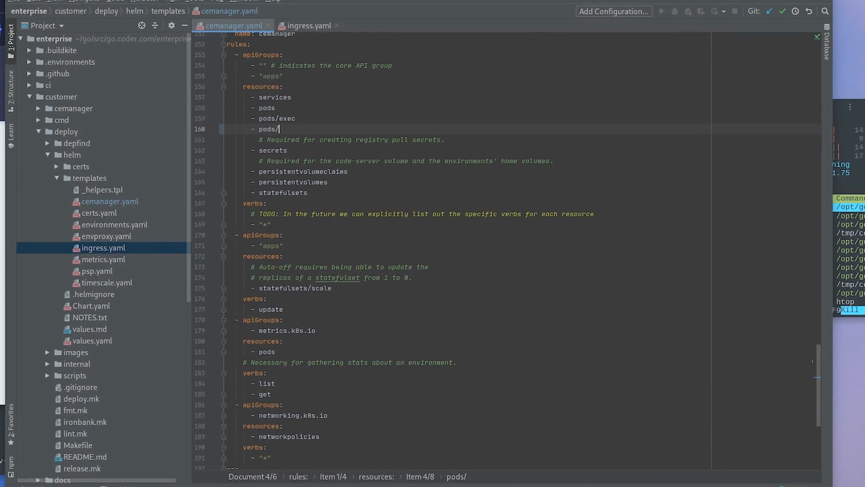
{"action": "left_click", "coordinate": [136, 77]}
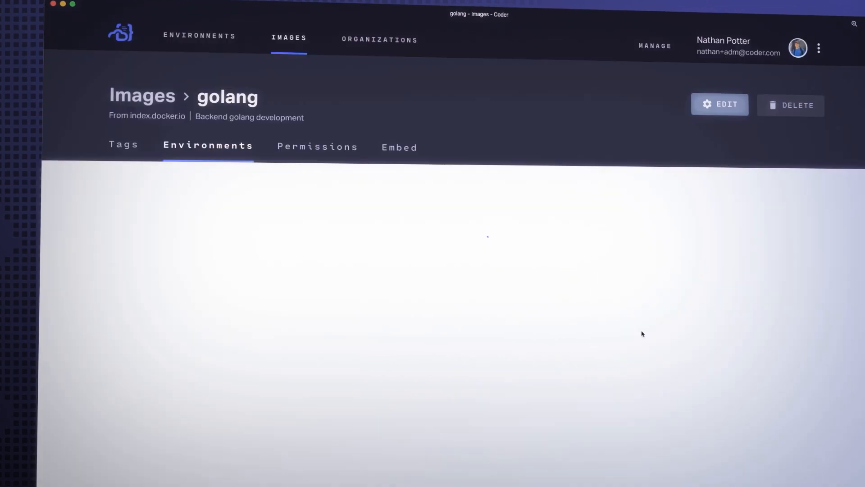
{"action": "left_click", "coordinate": [655, 46]}
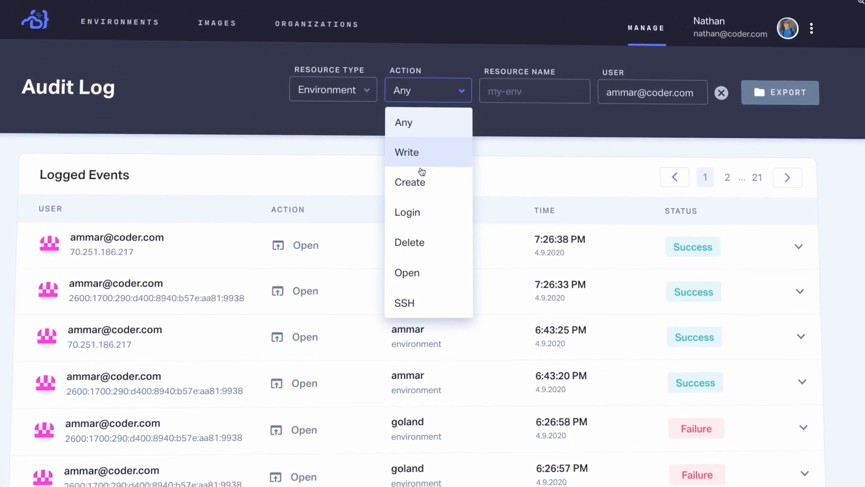
Filter the audit log to Create actions to reveal the goland environment creation
{"action": "left_click", "coordinate": [409, 182]}
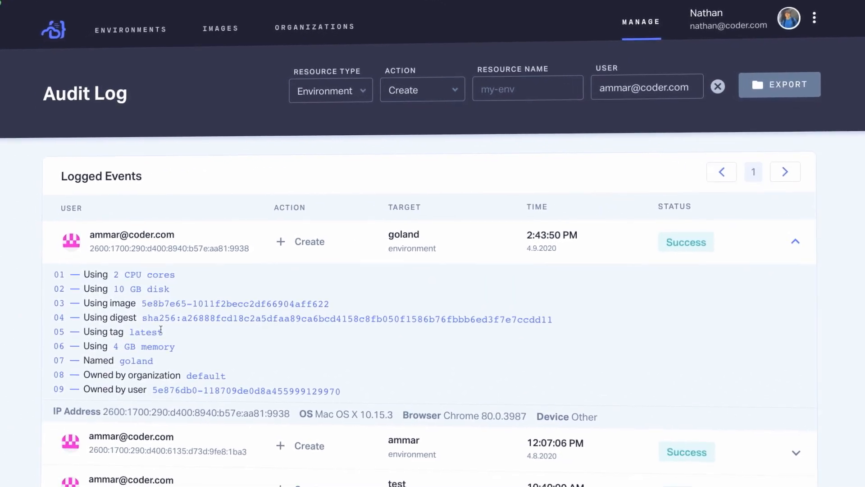